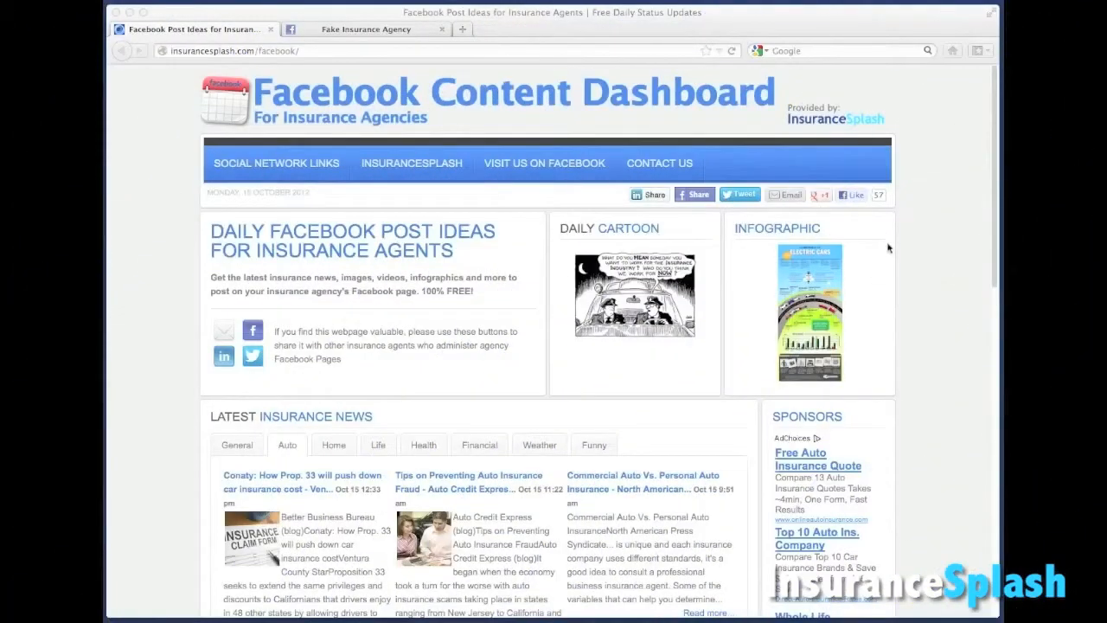
Browse the Home Safety, Personal Finance and Health & Wellness video tabs, ending on Home Safety.
{"action": "scroll", "scroll_direction": "down", "scroll_amount": 3}
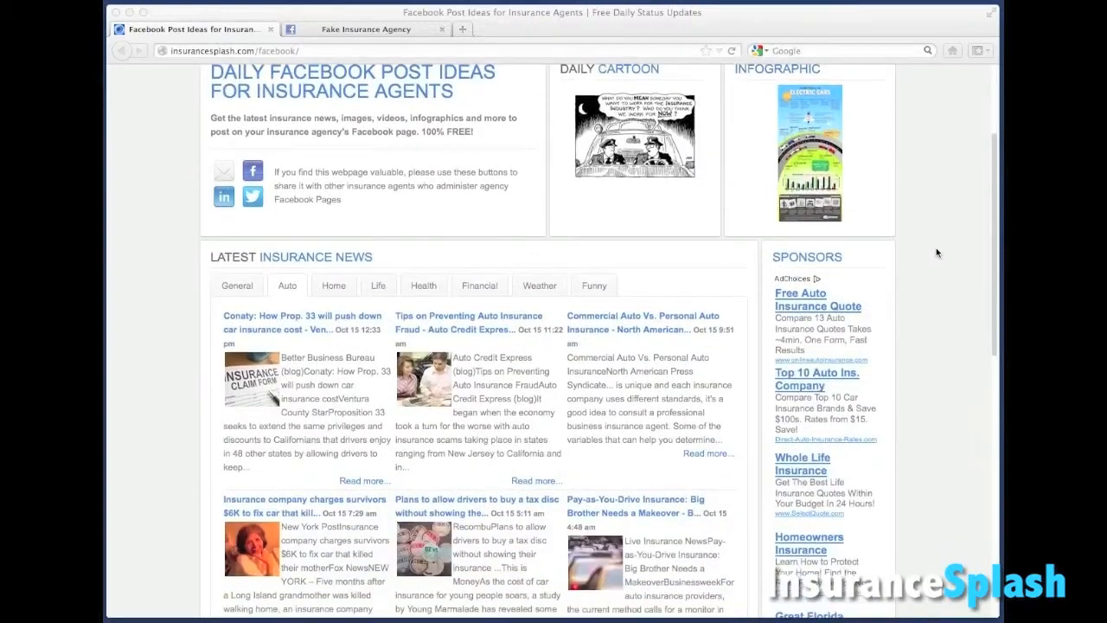
{"action": "scroll", "scroll_direction": "down", "scroll_amount": 3}
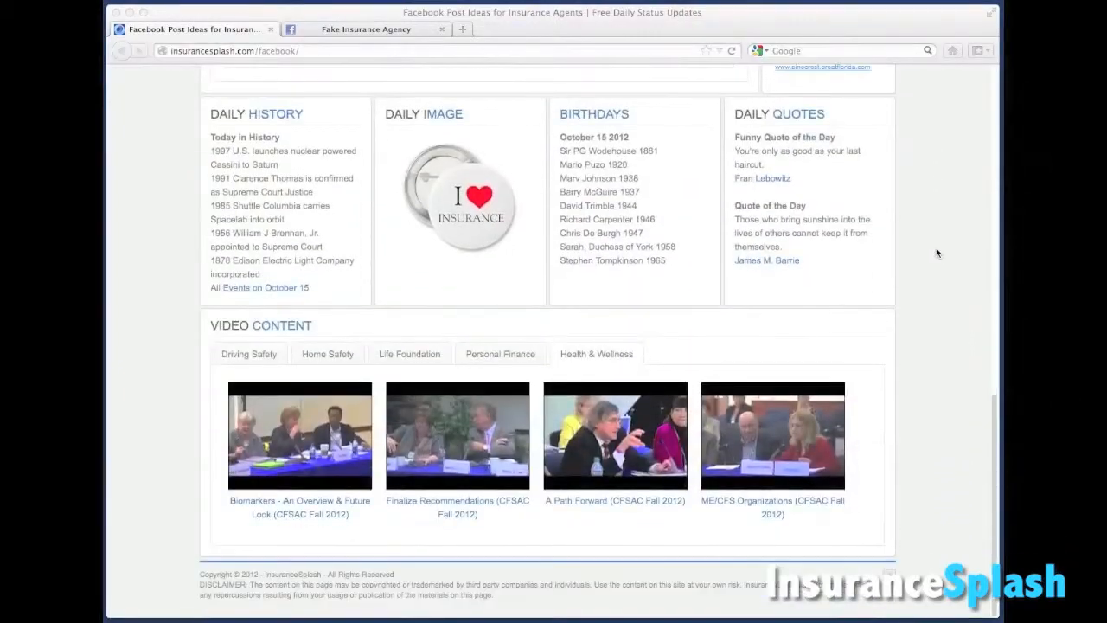
{"action": "left_click", "coordinate": [248, 354]}
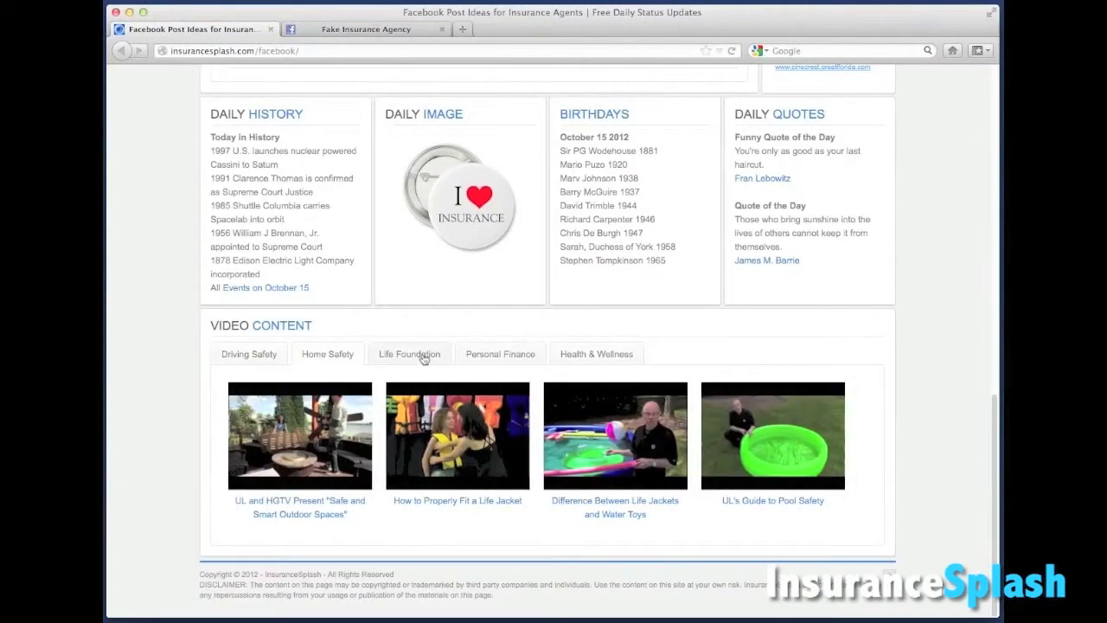
{"action": "left_click", "coordinate": [500, 354]}
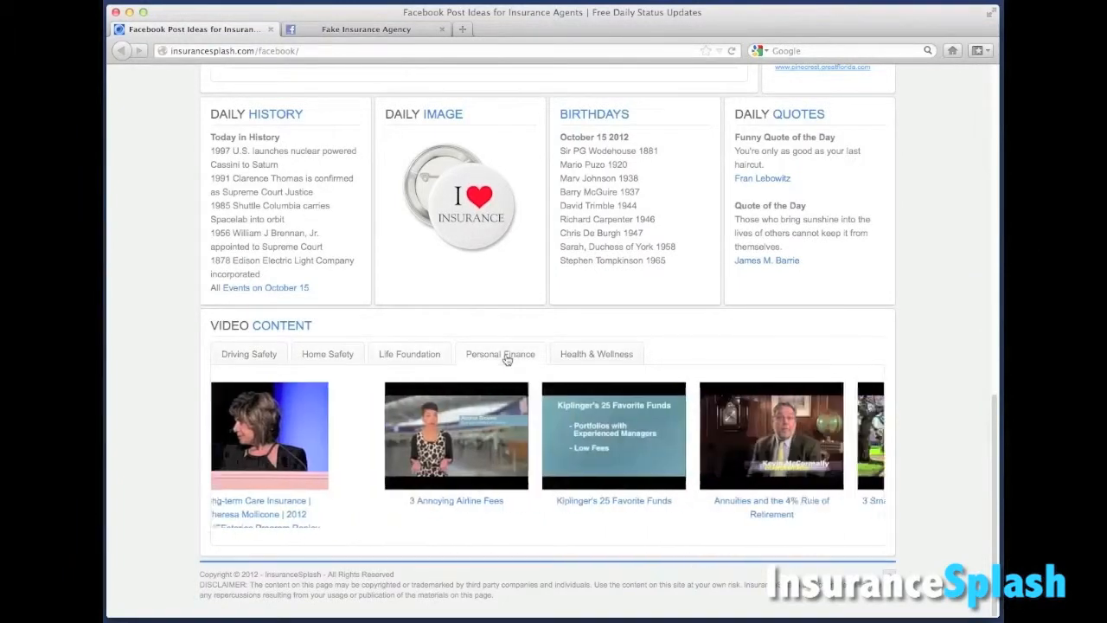
{"action": "left_click", "coordinate": [595, 353]}
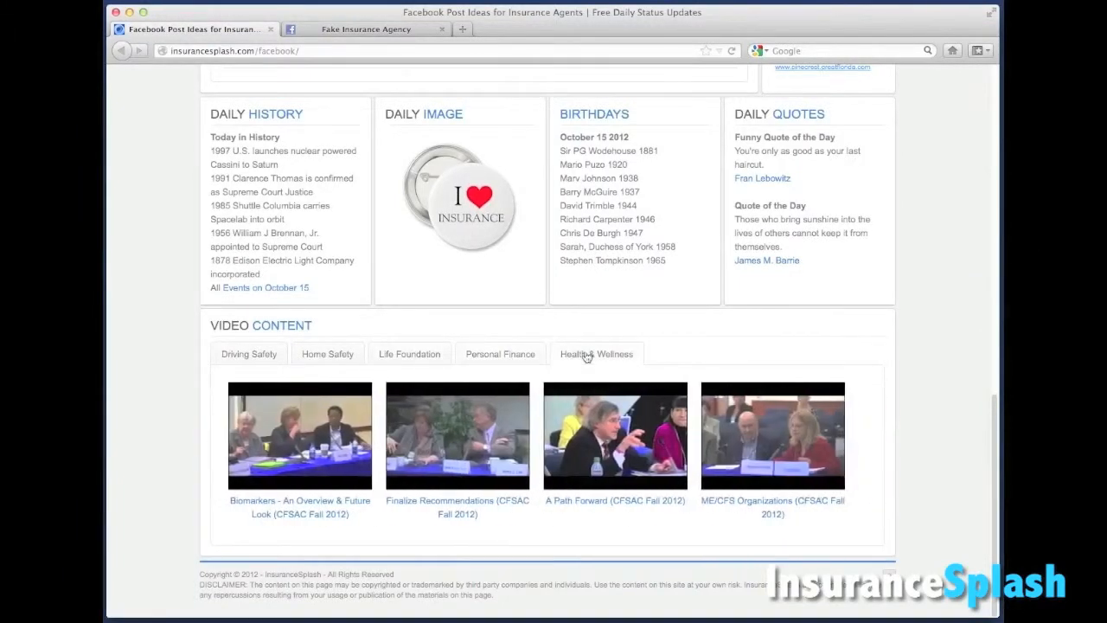
{"action": "left_click", "coordinate": [326, 353]}
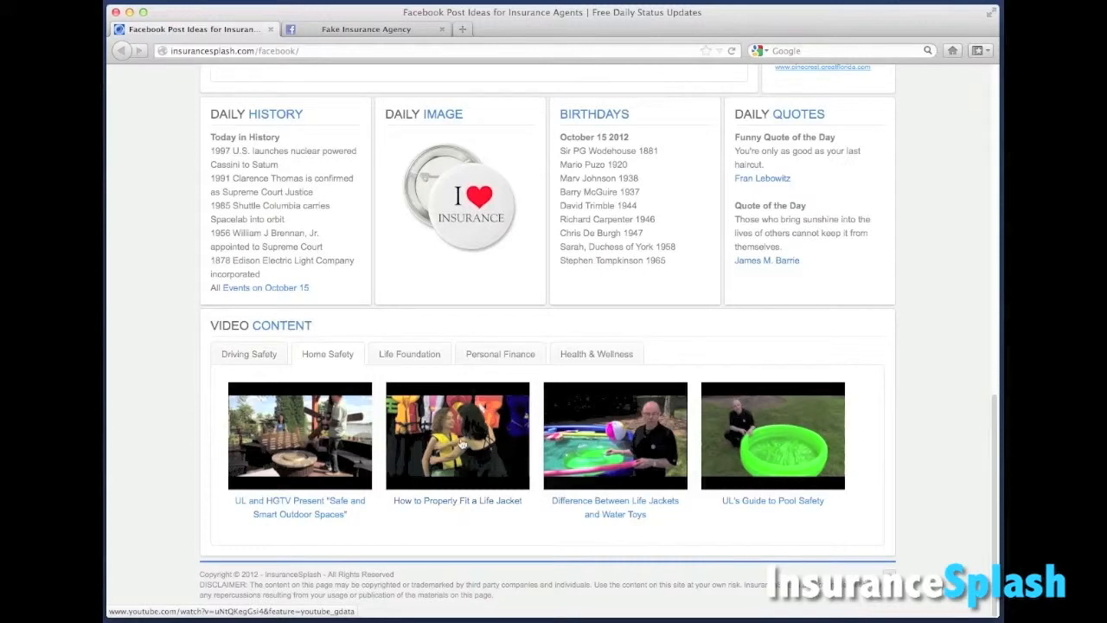
Open 'How to Properly Fit a Life Jacket', dismiss the ad, pause, and select its URL.
{"action": "left_click", "coordinate": [456, 436]}
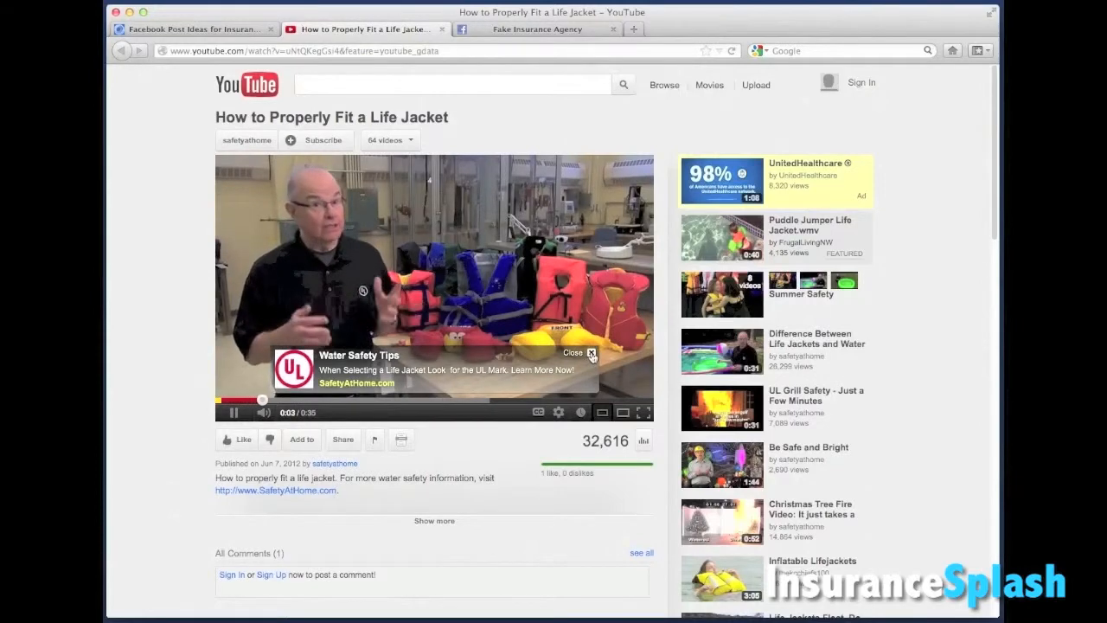
{"action": "left_click", "coordinate": [592, 353]}
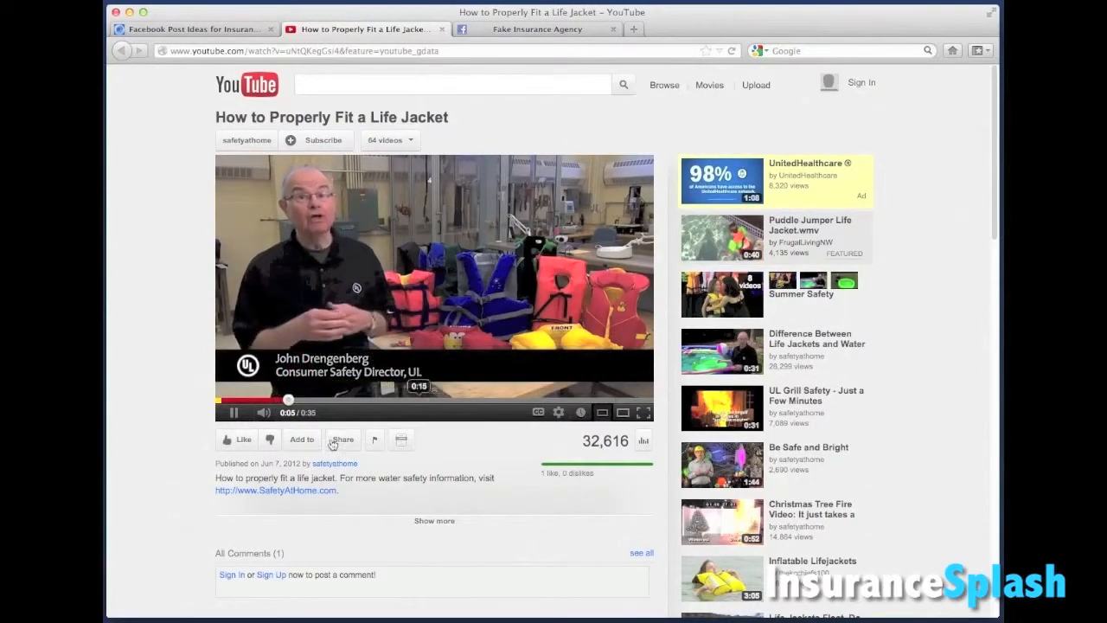
{"action": "left_click", "coordinate": [233, 412]}
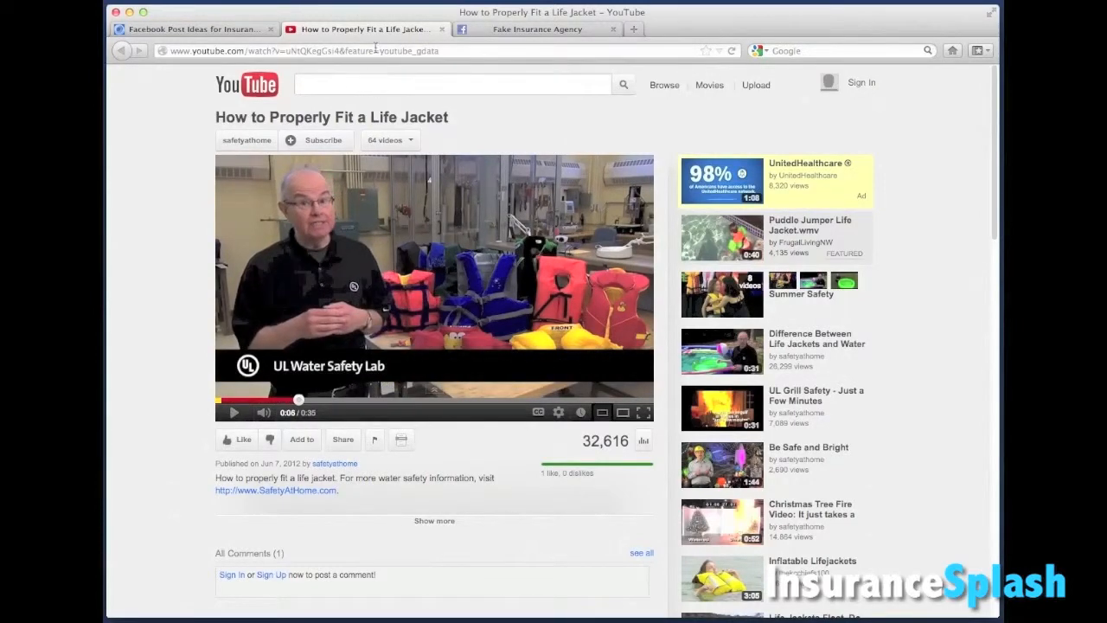
{"action": "left_click", "coordinate": [376, 50]}
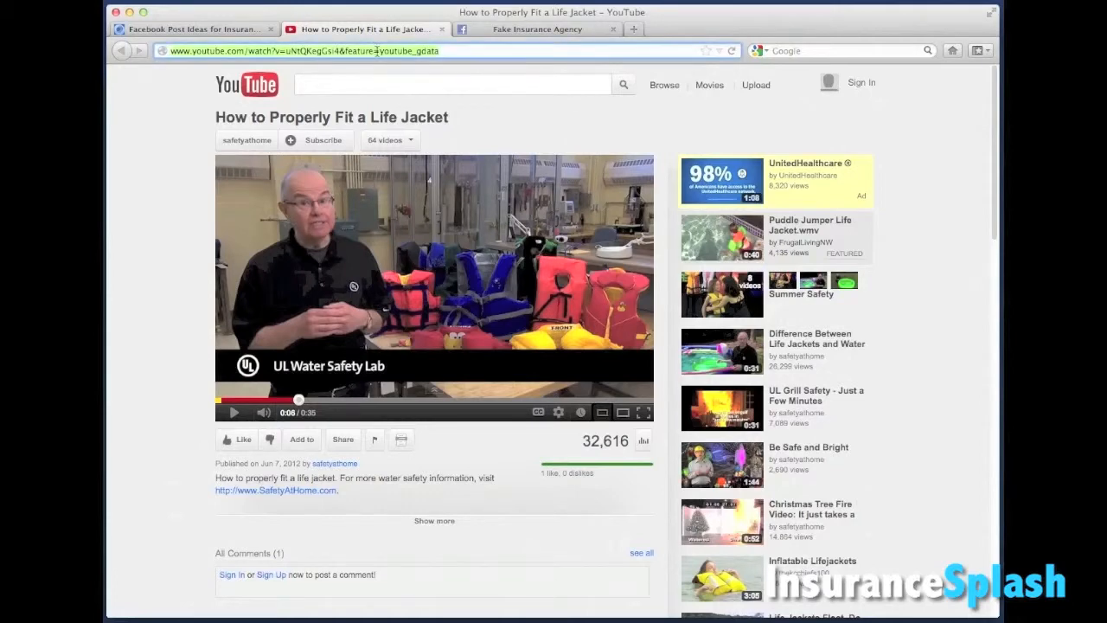
{"action": "mouse_move", "coordinate": [409, 100]}
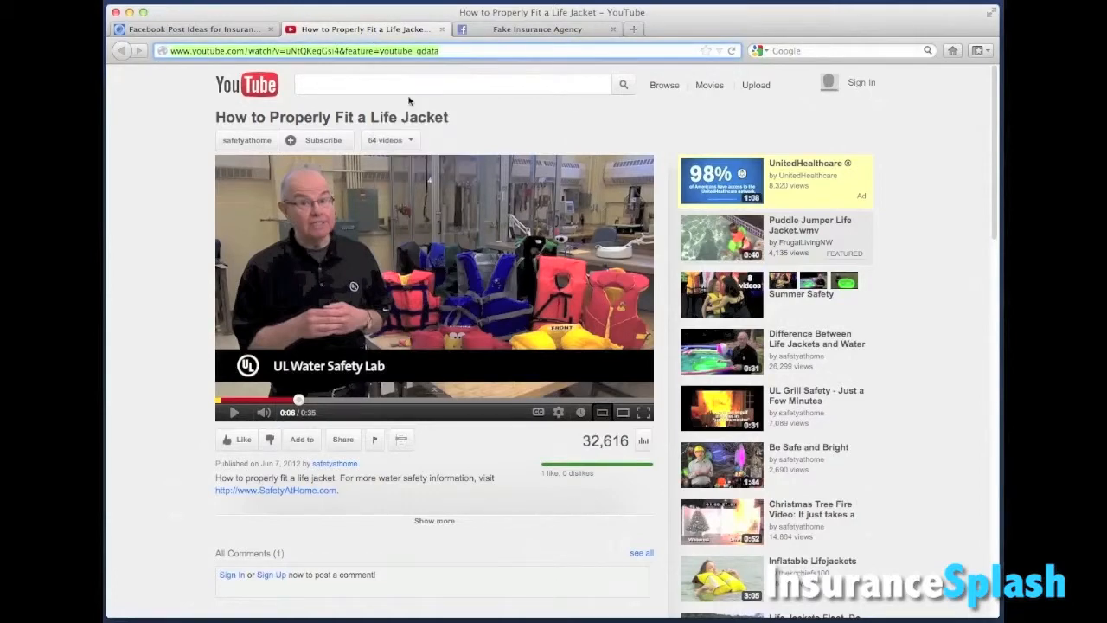
On the Fake Insurance Agency page, paste the life jacket video's YouTube URL into the status box.
{"action": "left_click", "coordinate": [536, 28]}
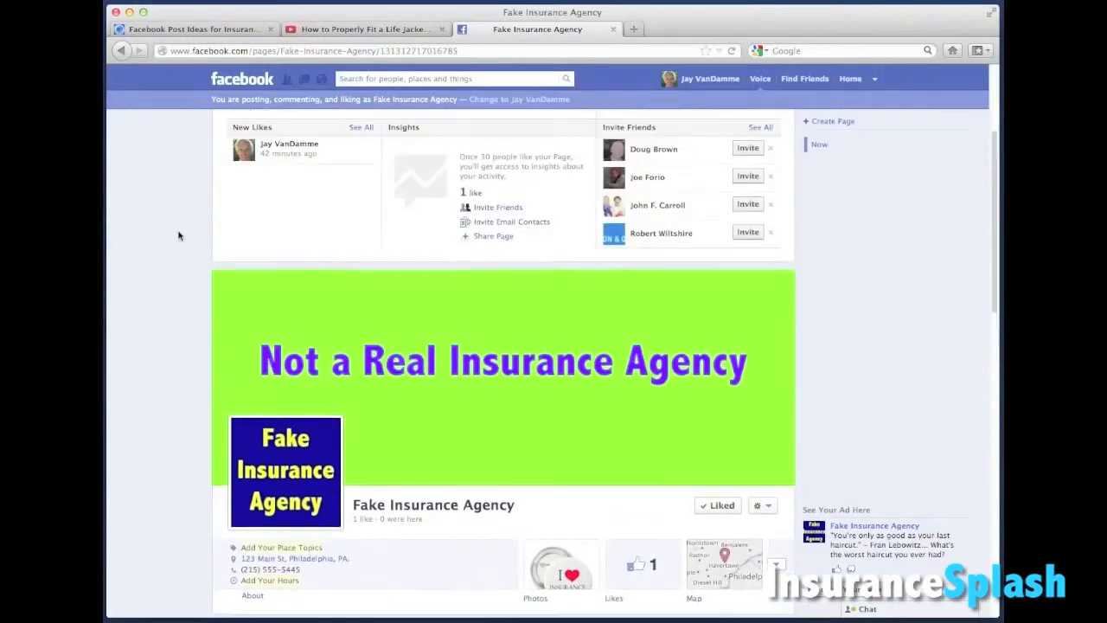
{"action": "scroll", "scroll_direction": "down", "scroll_amount": 3}
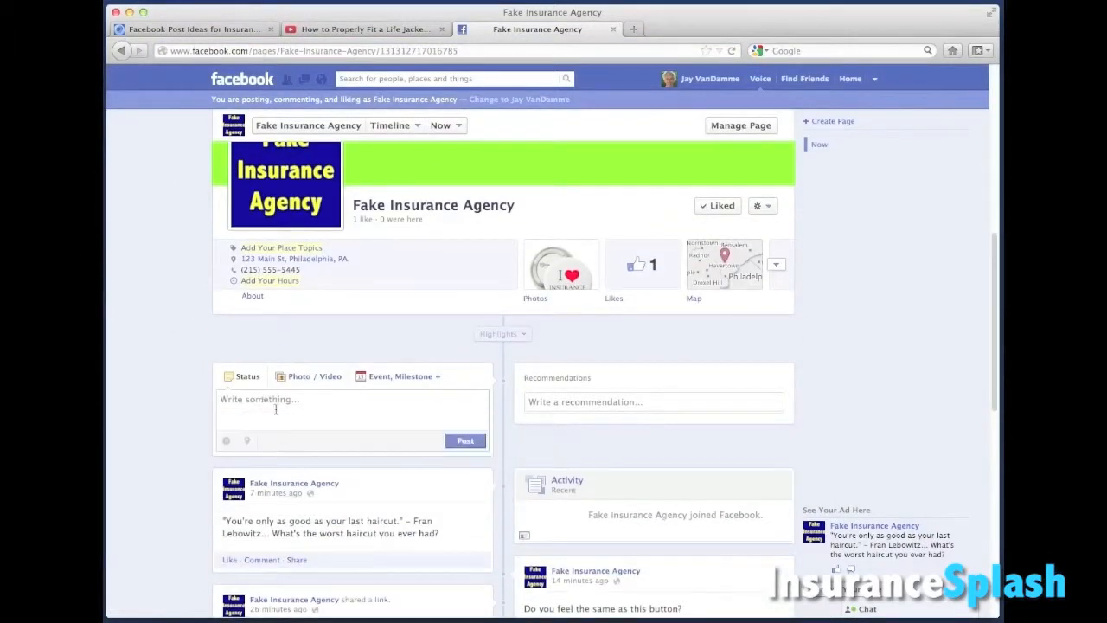
{"action": "type", "text": "http://www.youtube.com/watch?v=uNtQKegGsi4&feature=youtube_gdata"}
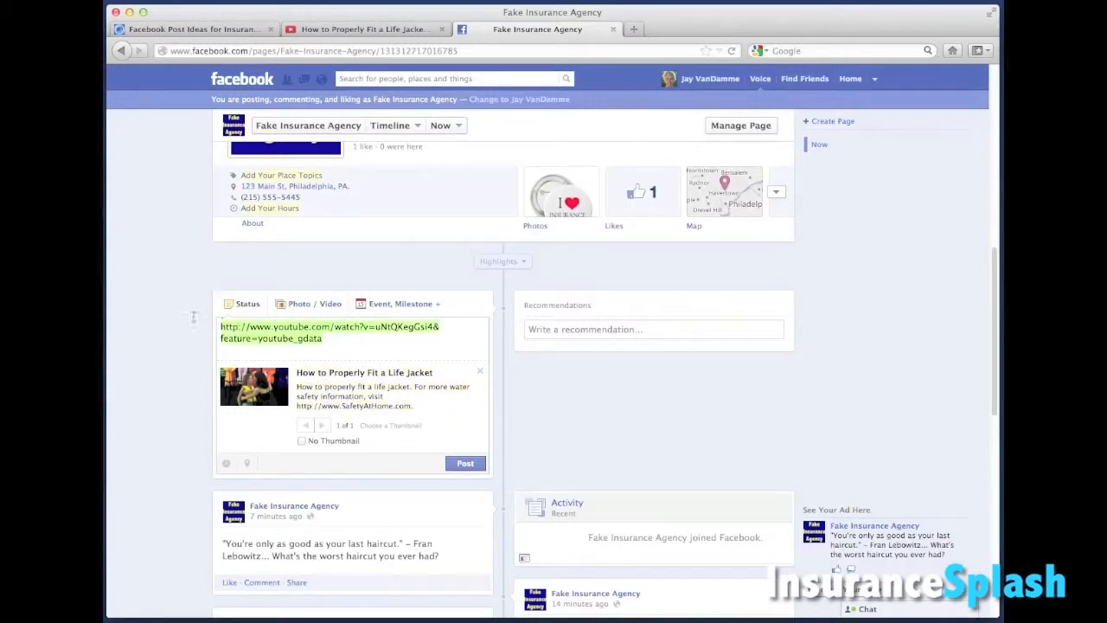
Write the caption 'For all you boaters with young kids out there...'.
{"action": "type", "text": "For all"}
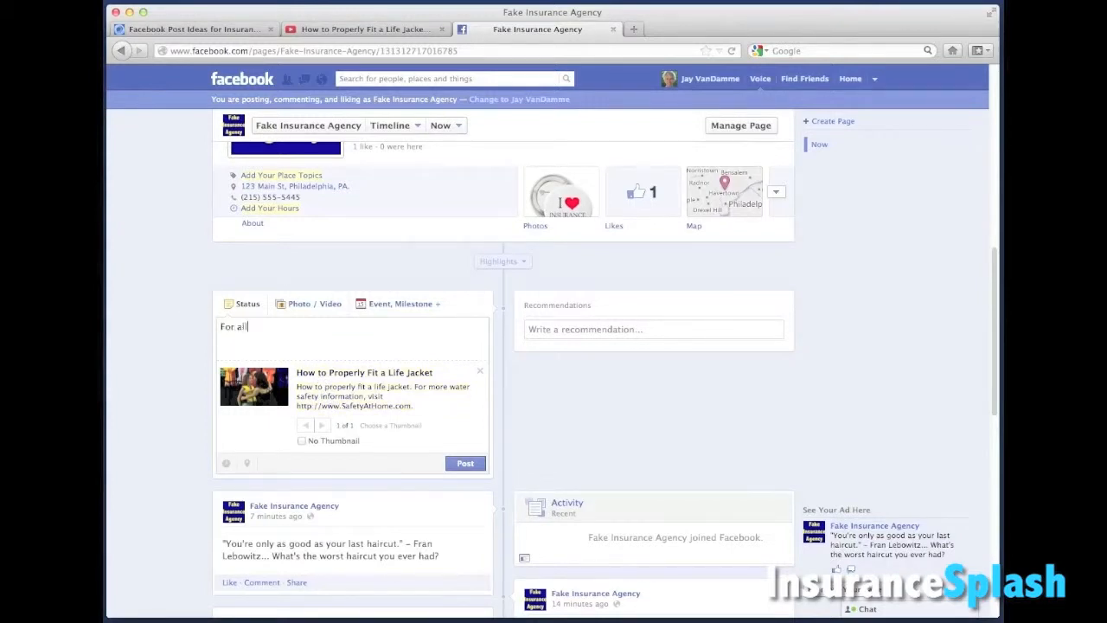
{"action": "type", "text": "you boaters with young"}
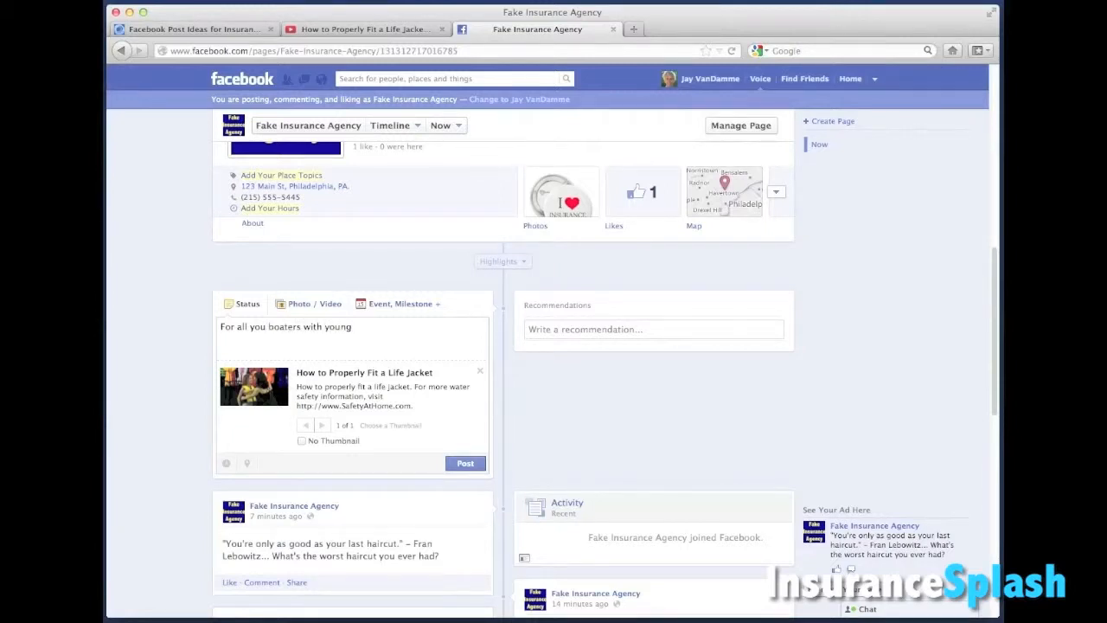
{"action": "type", "text": "kids out there"}
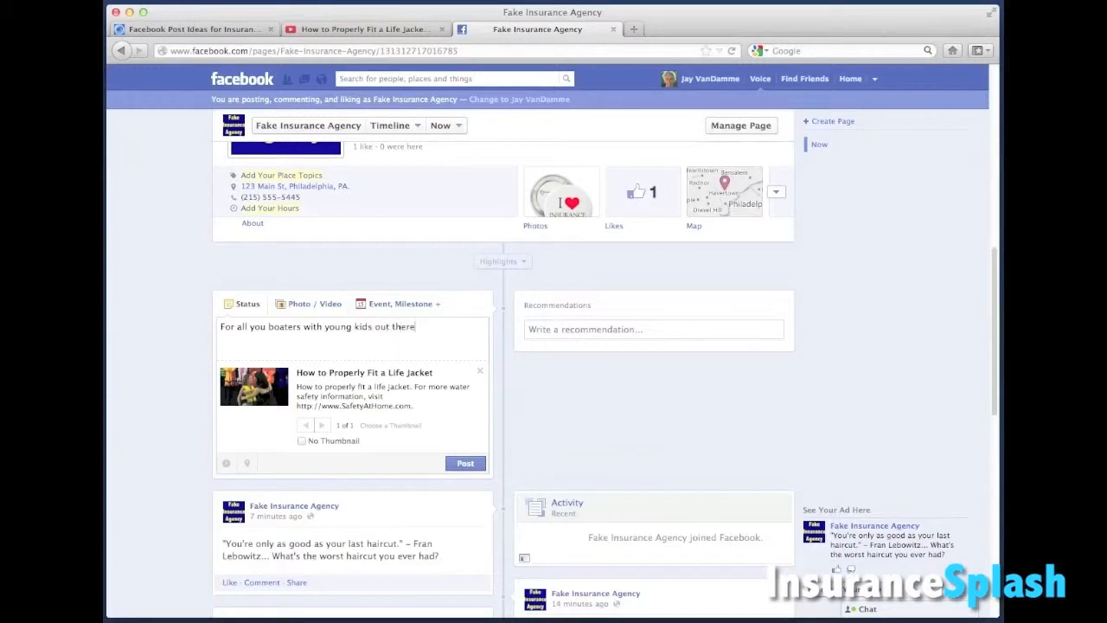
{"action": "type", "text": "..."}
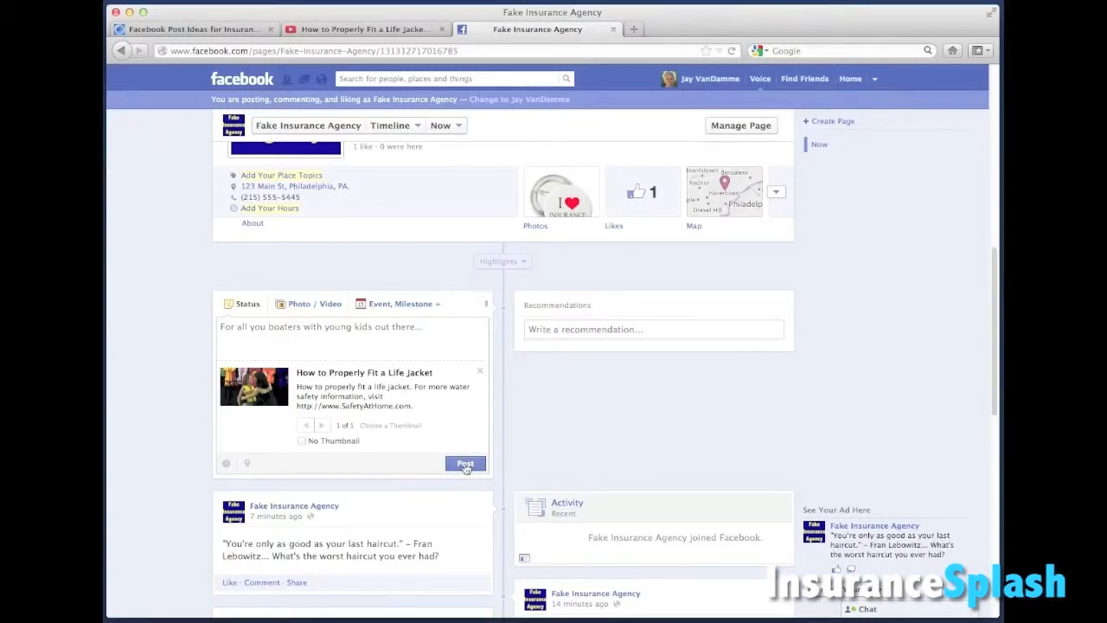
Post the life jacket video status, scroll the page timeline, then go Home to the News Feed.
{"action": "left_click", "coordinate": [465, 463]}
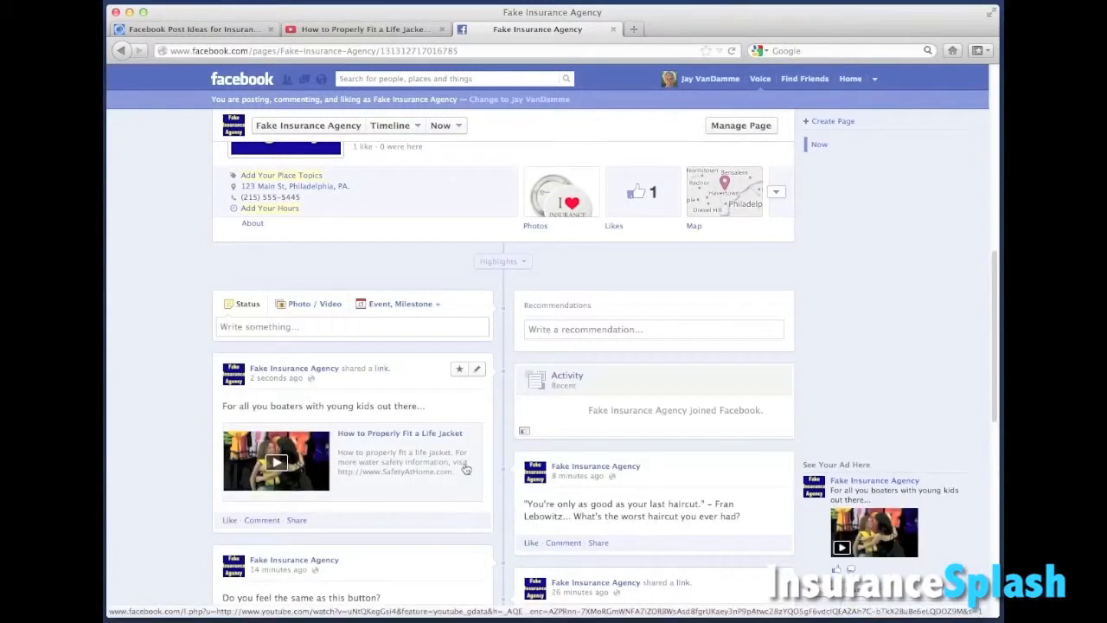
{"action": "scroll", "scroll_direction": "down", "scroll_amount": 3}
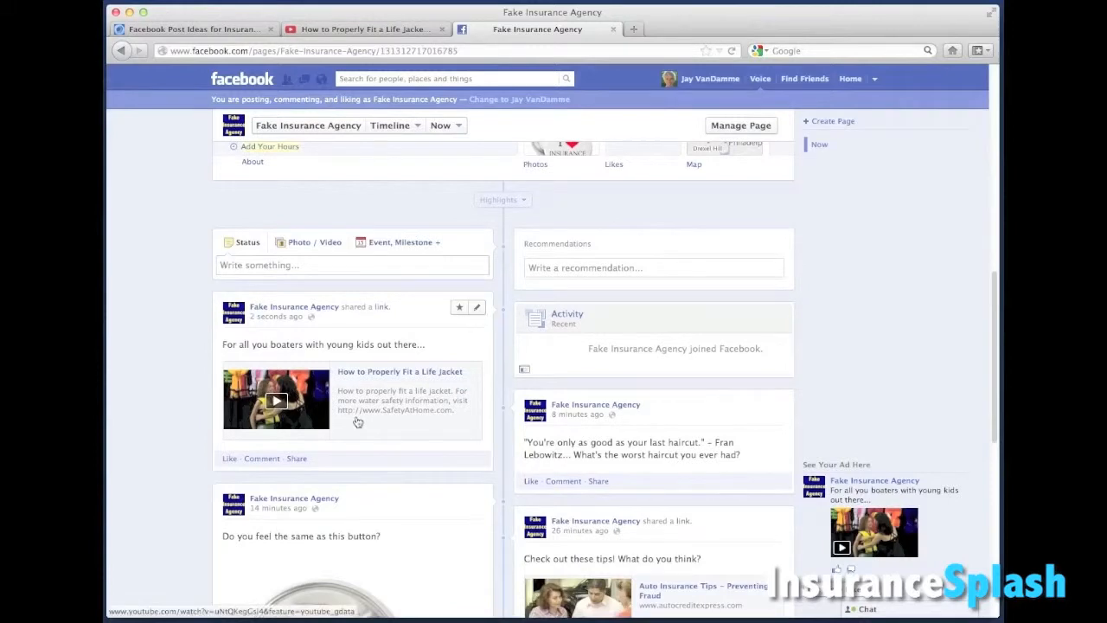
{"action": "scroll", "scroll_direction": "down", "scroll_amount": 3}
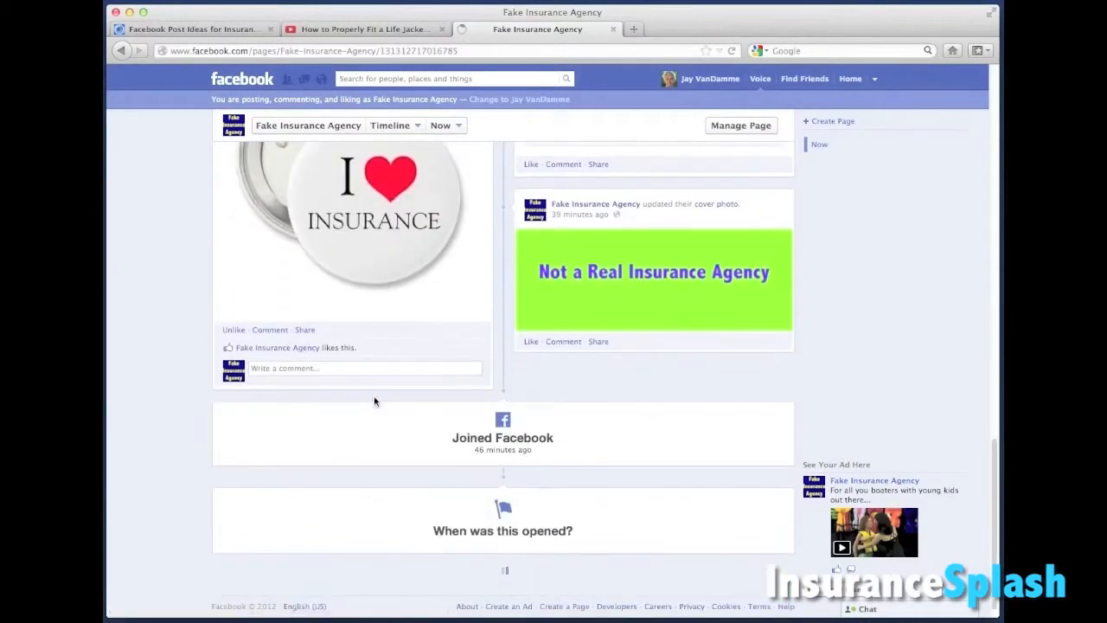
{"action": "left_click", "coordinate": [741, 126]}
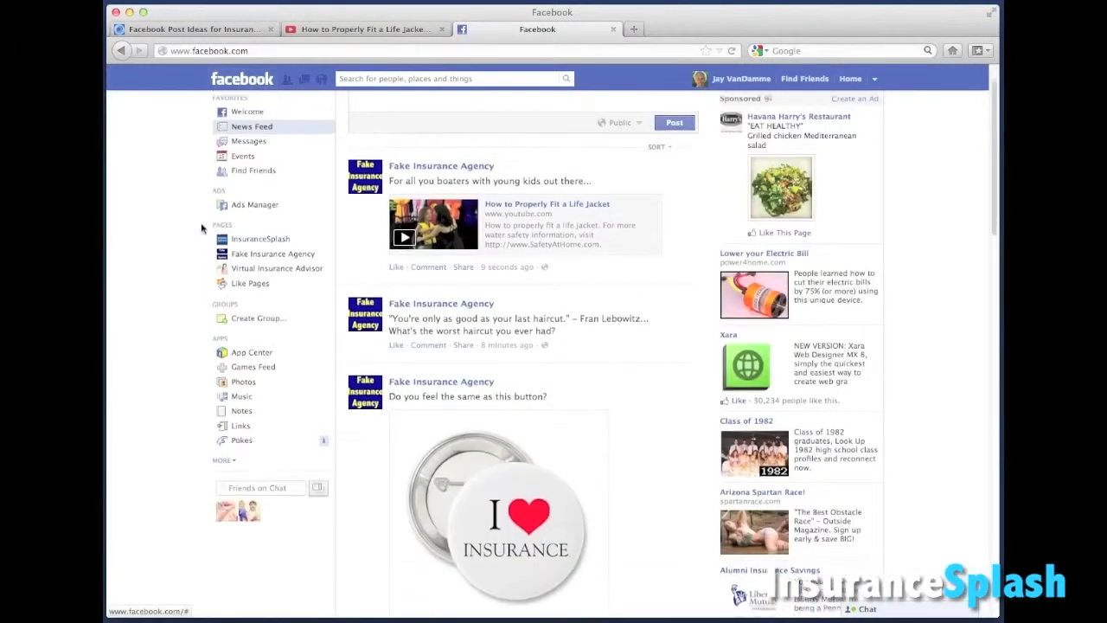
Reshare the life jacket video link to your timeline with the comment 'this is great'.
{"action": "scroll", "scroll_direction": "down", "scroll_amount": 3}
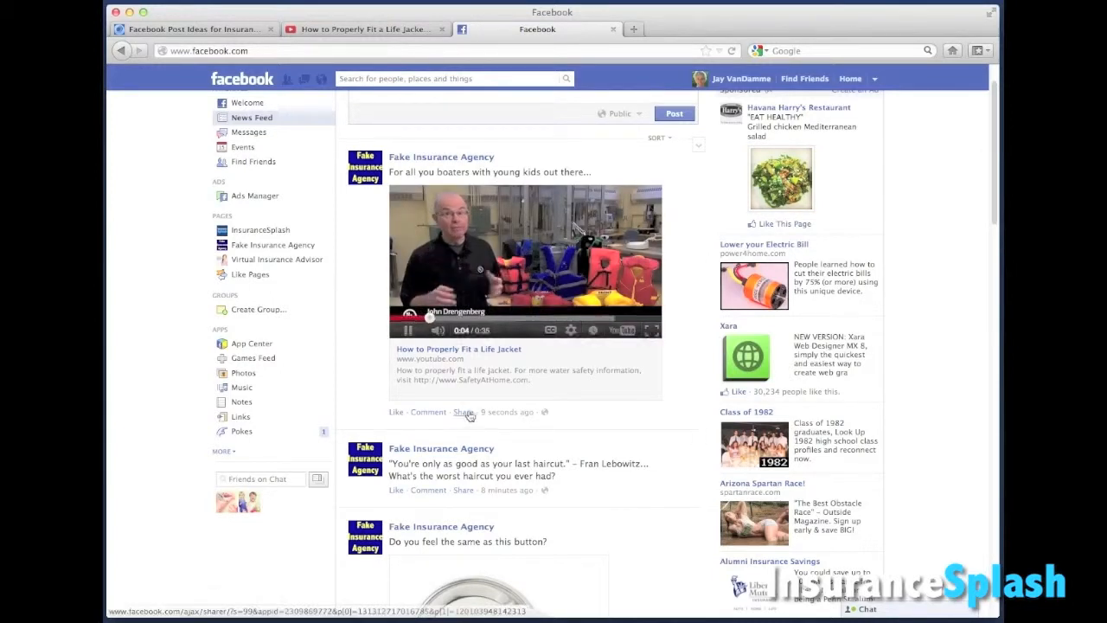
{"action": "left_click", "coordinate": [463, 411]}
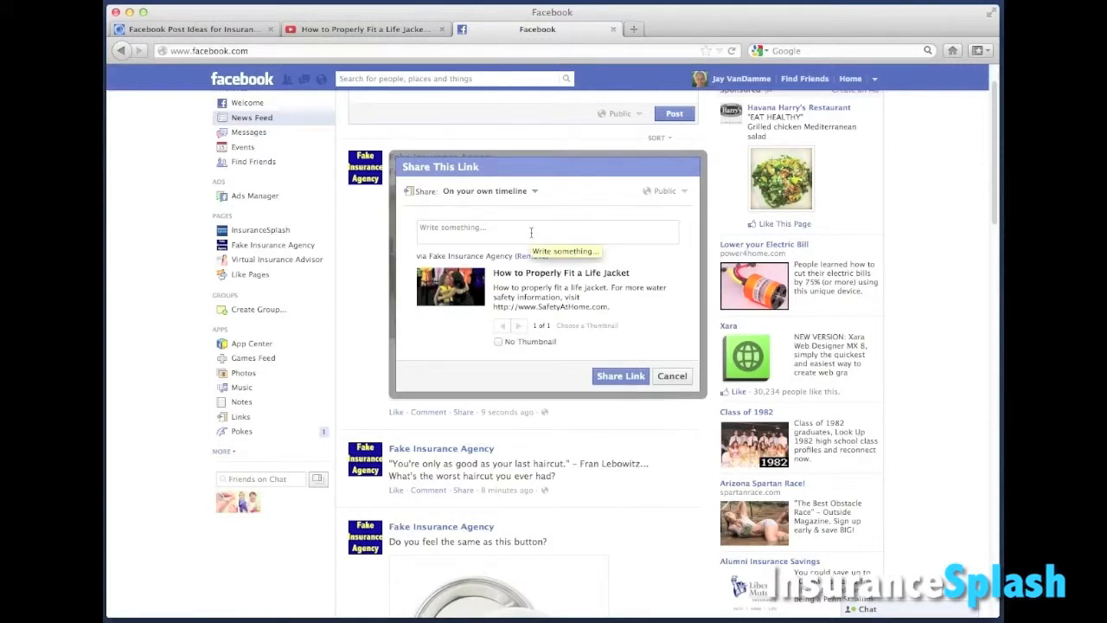
{"action": "type", "text": "this is great"}
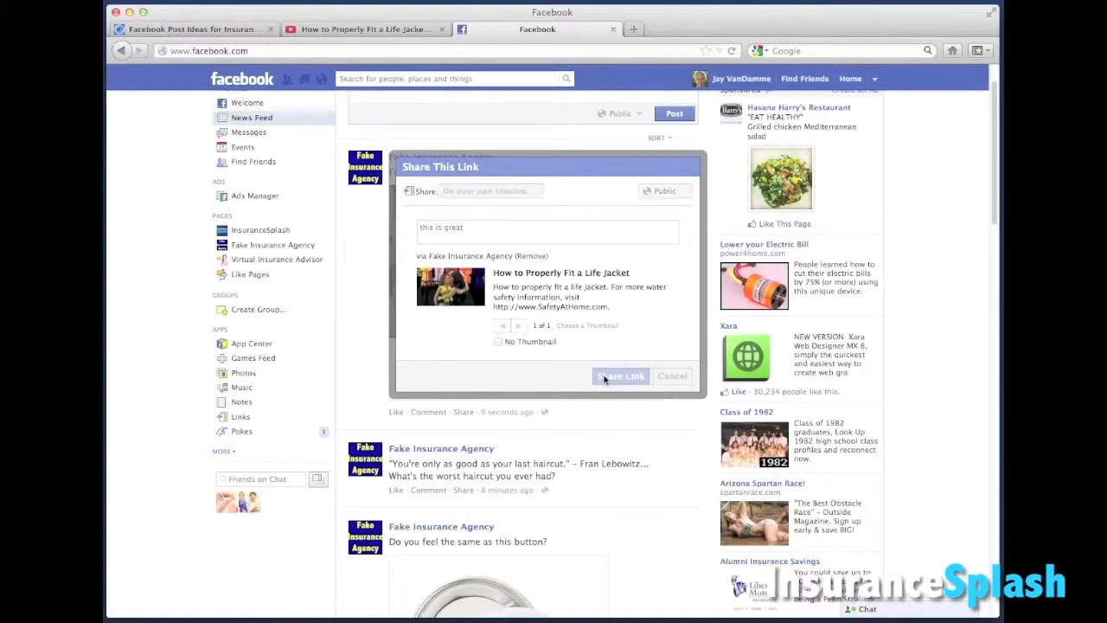
{"action": "left_click", "coordinate": [620, 375]}
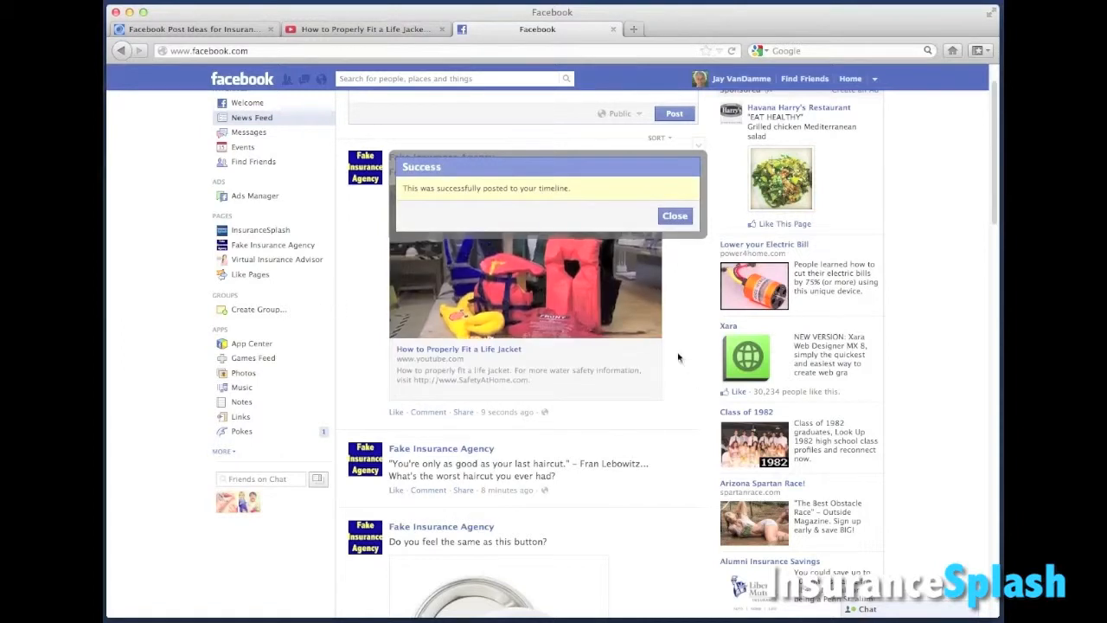